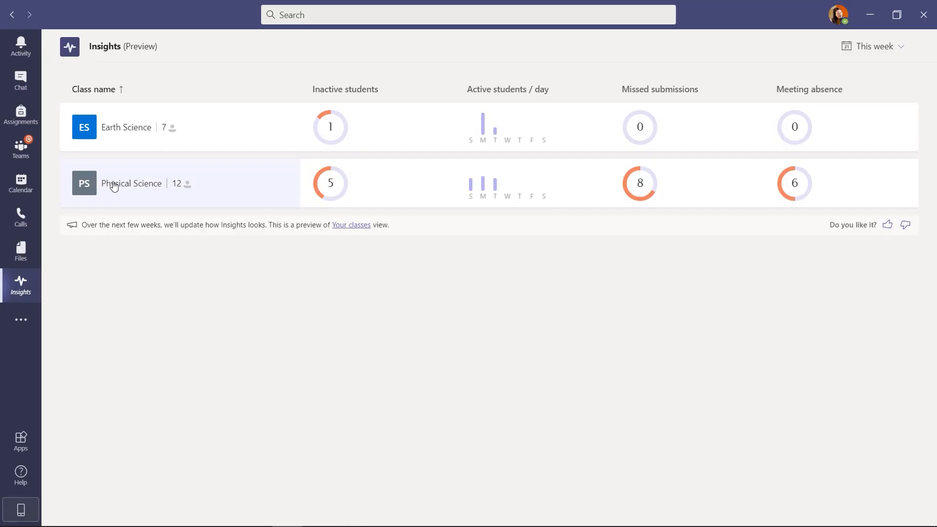
mouse_move(119, 187)
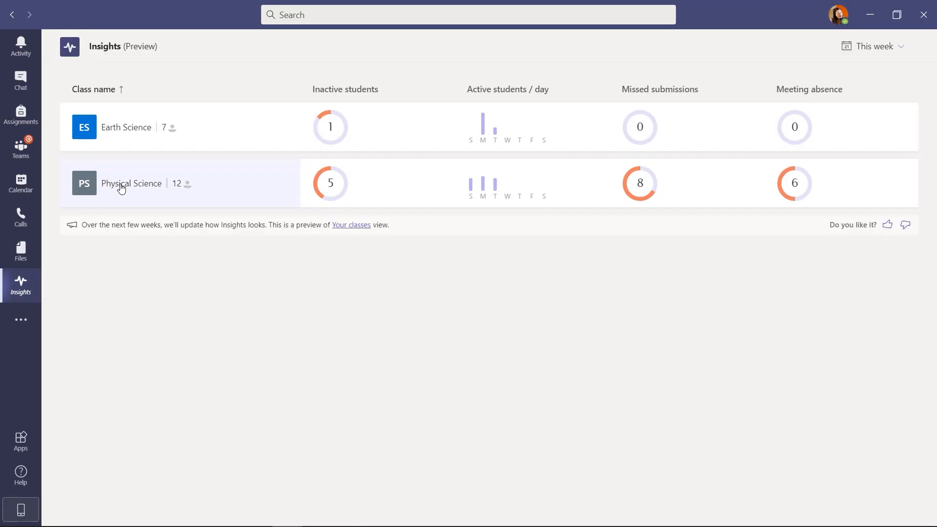
Open Physical Science insights and cycle the spotlight cards to the inactive-students card
click(131, 183)
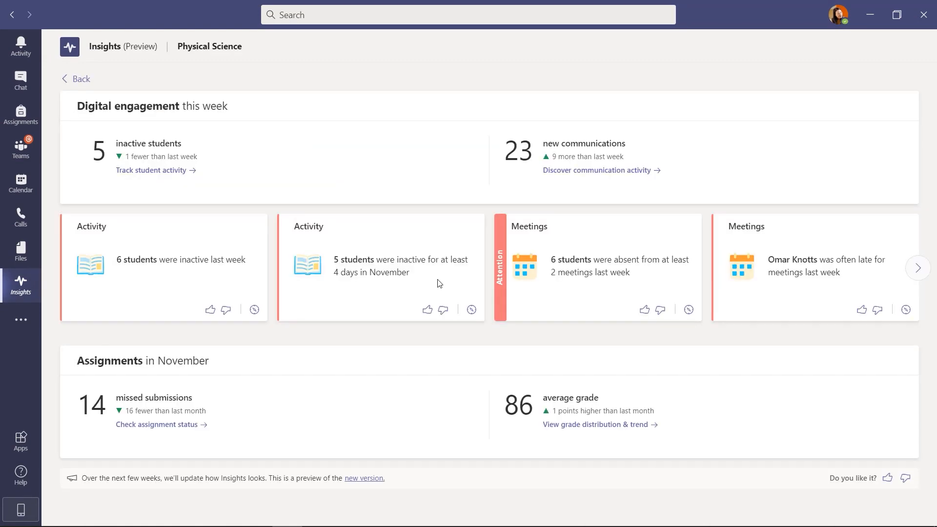
mouse_move(140, 264)
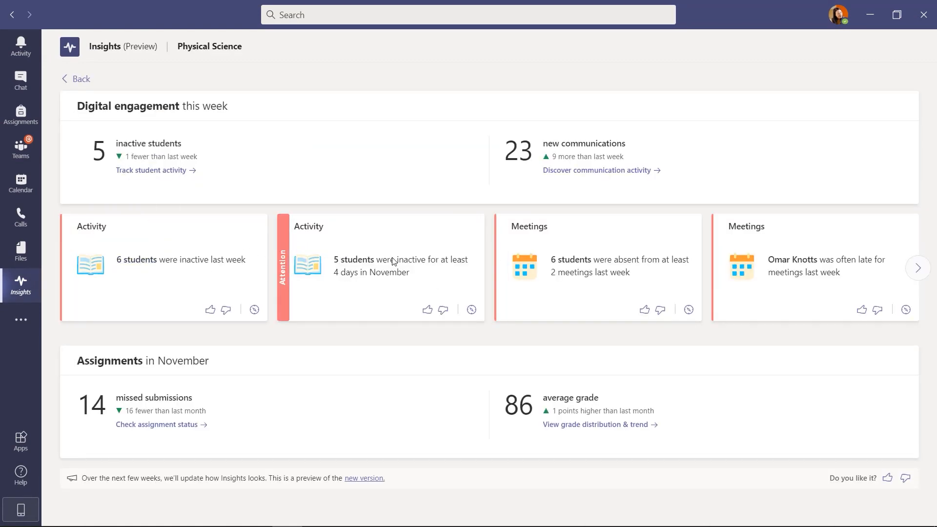
mouse_move(371, 272)
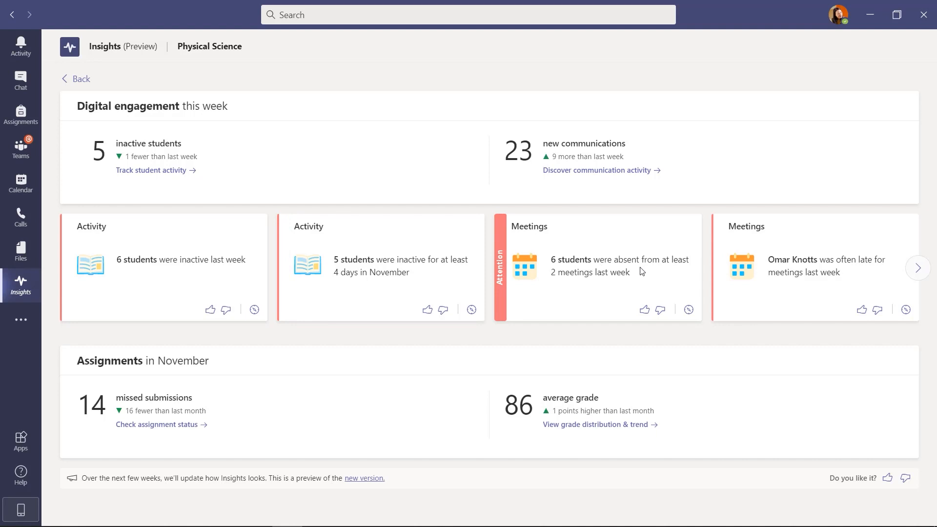
mouse_move(683, 277)
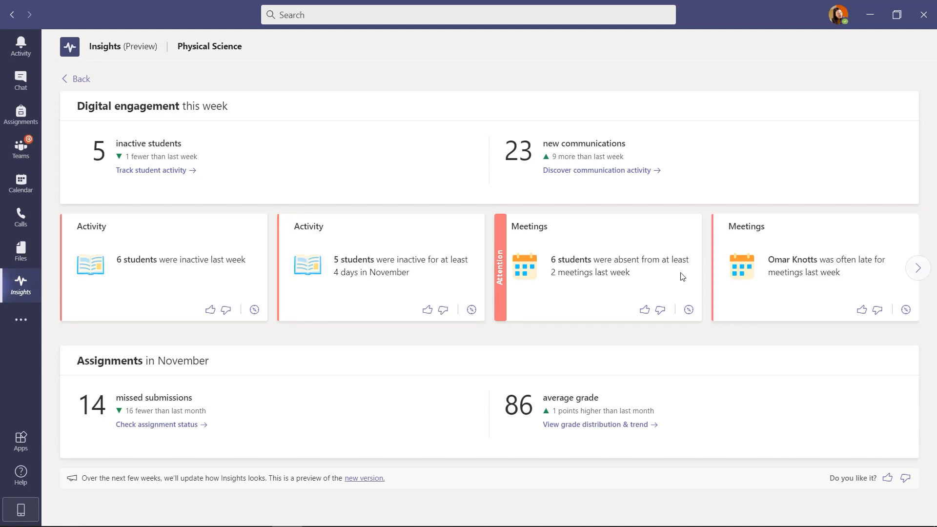
click(917, 268)
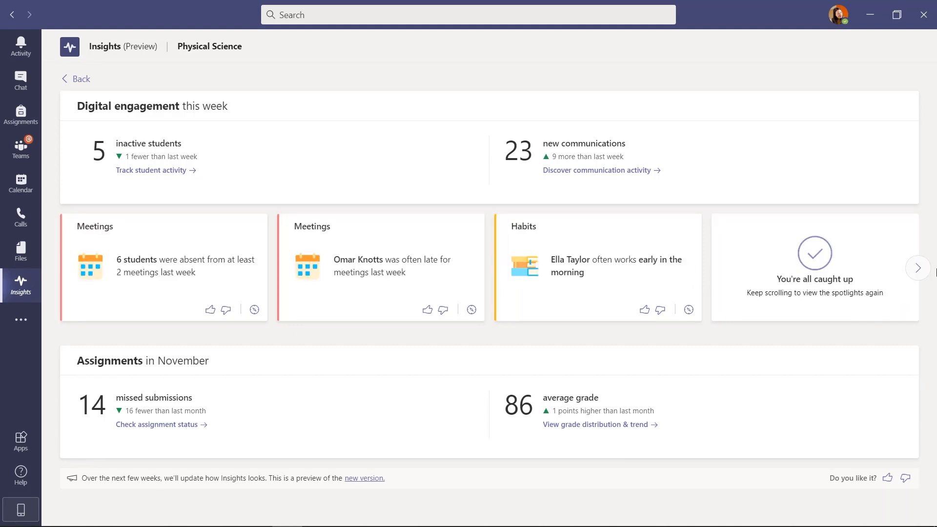
click(918, 268)
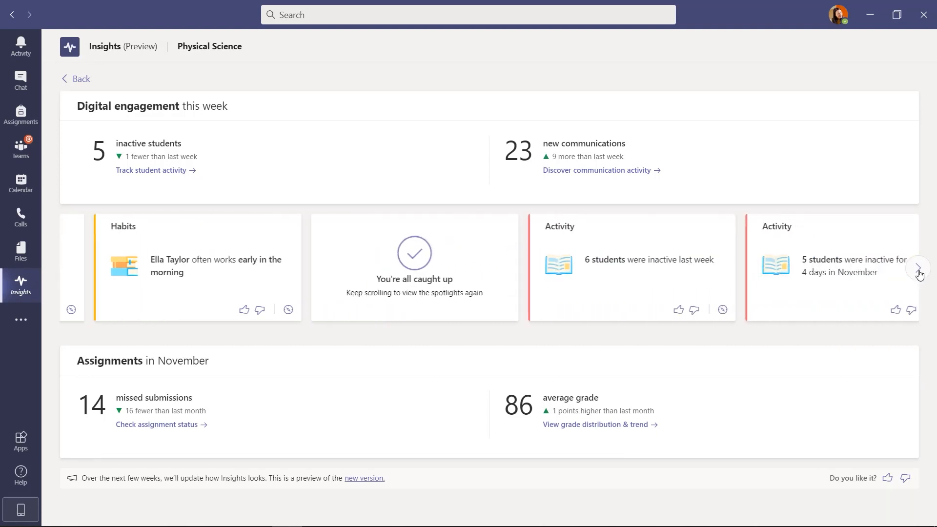
click(919, 267)
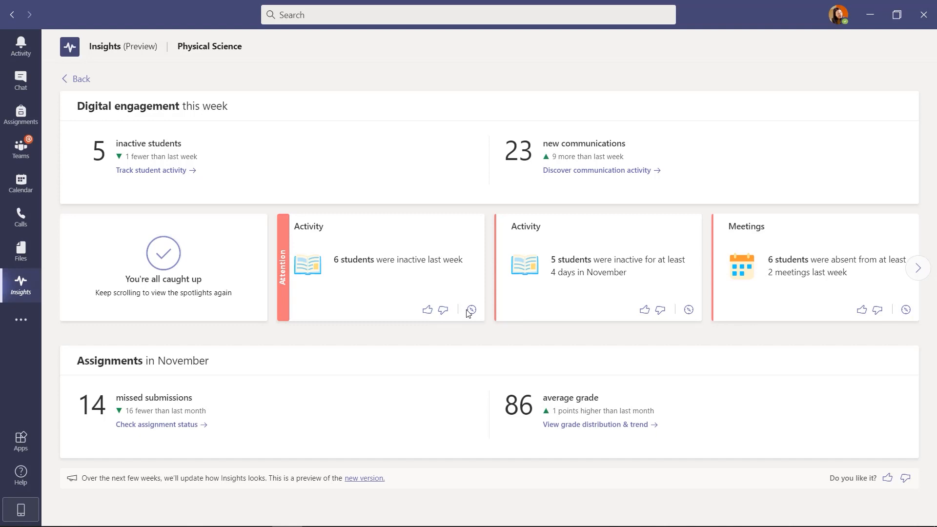
mouse_move(470, 311)
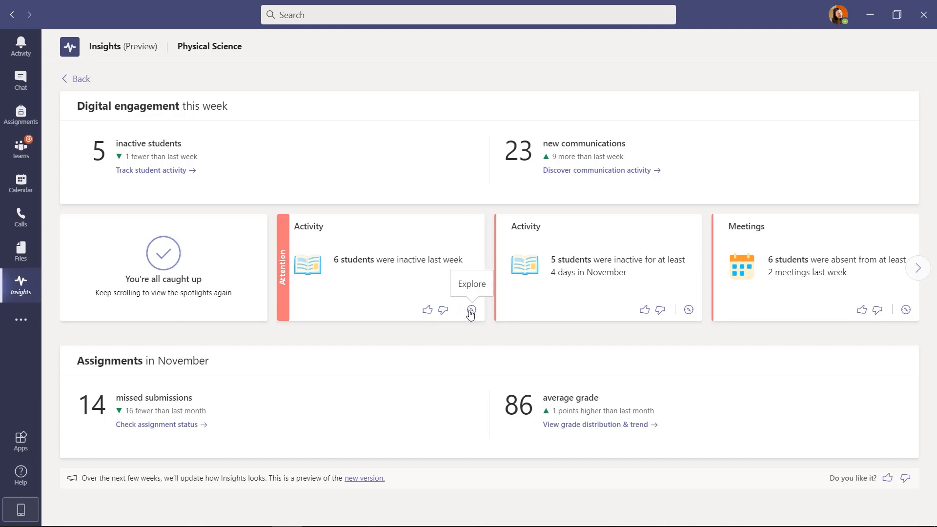
Explore the inactive-students spotlight and scroll its Digital activity chart
click(470, 311)
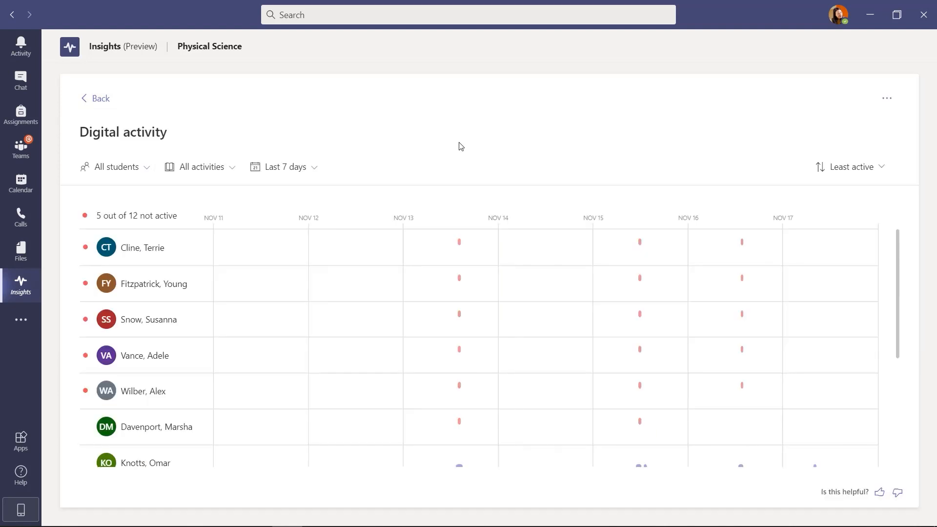
mouse_move(194, 239)
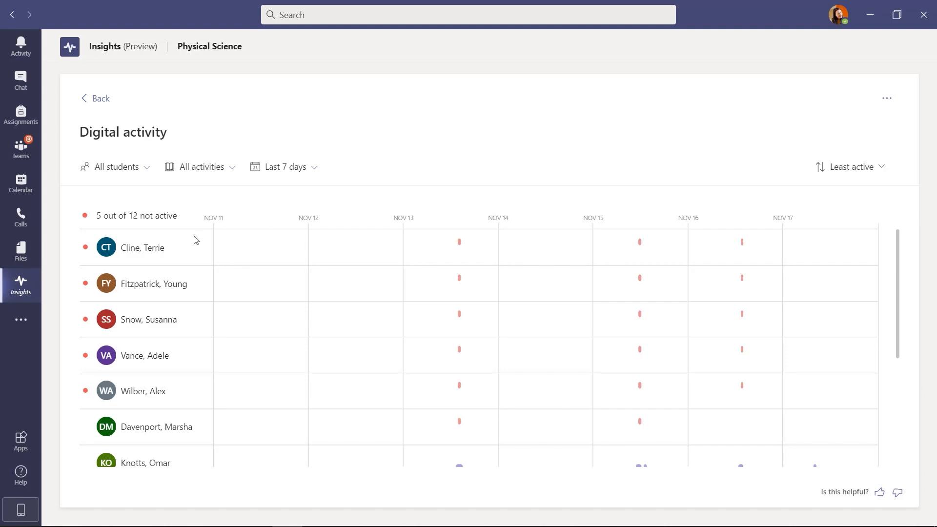
scroll(down, 3)
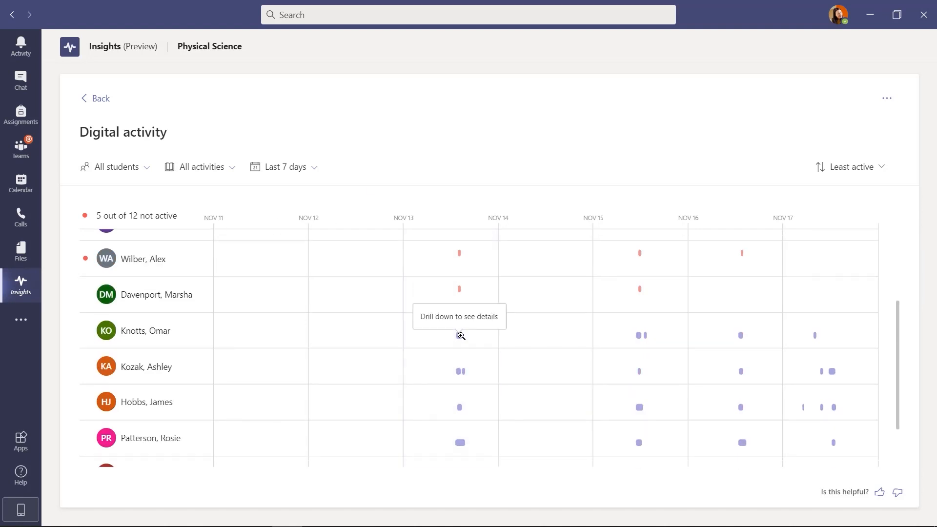
mouse_move(461, 291)
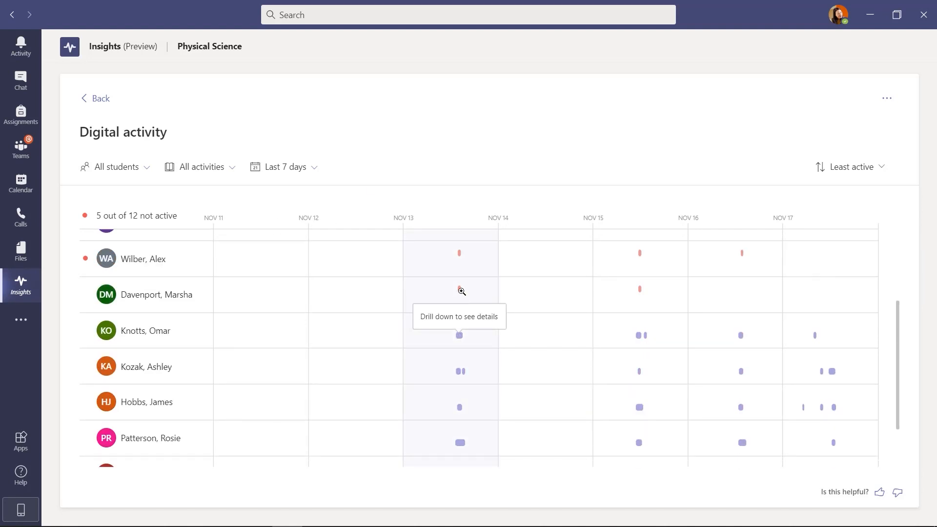
mouse_move(460, 341)
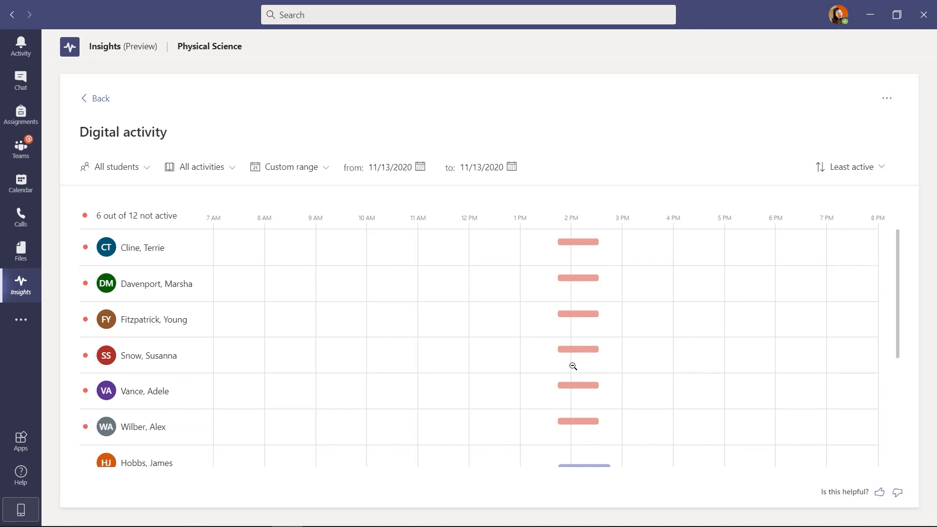
Scroll through the 11/13/2020 hourly activity timeline and student list
scroll(down, 3)
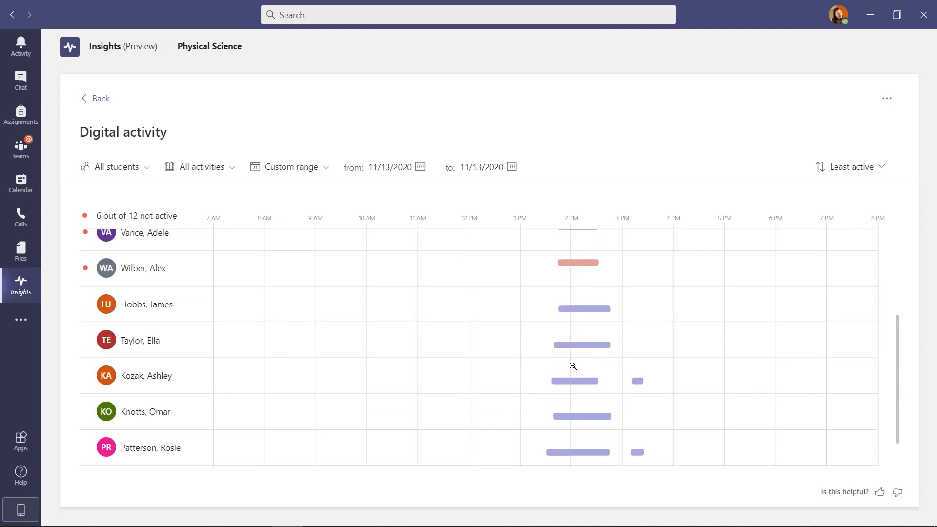
mouse_move(580, 345)
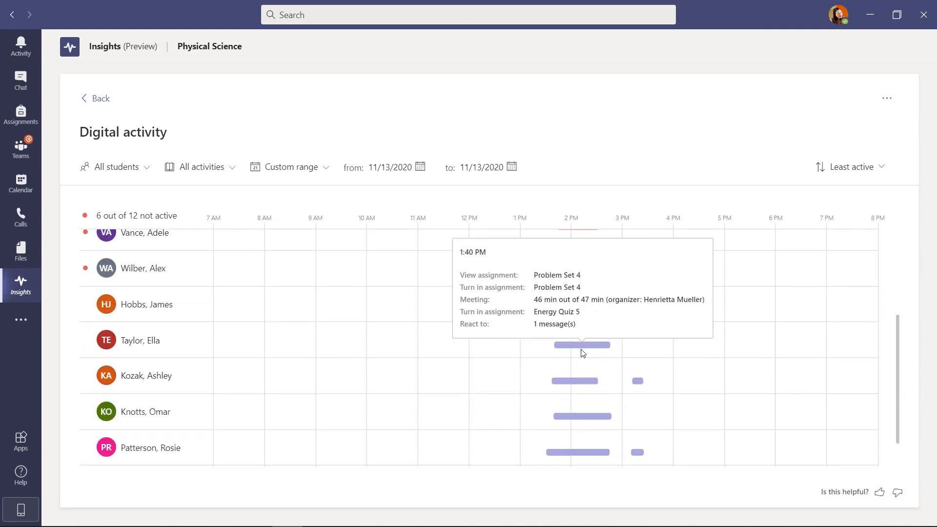
mouse_move(579, 349)
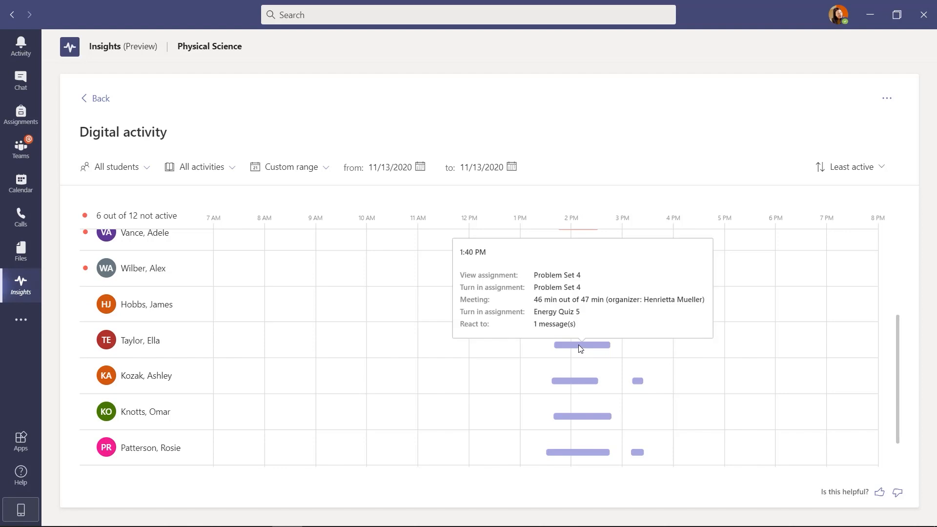
mouse_move(576, 263)
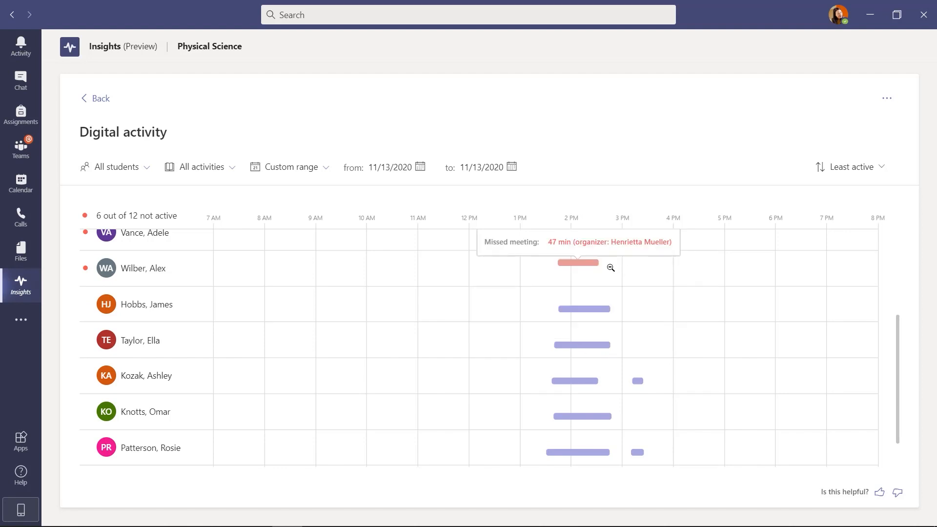
mouse_move(577, 266)
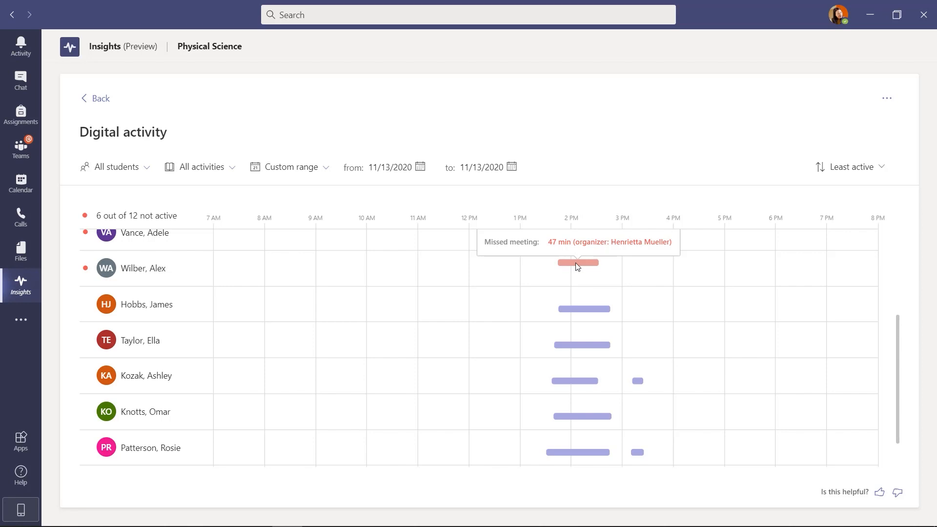
scroll(up, 3)
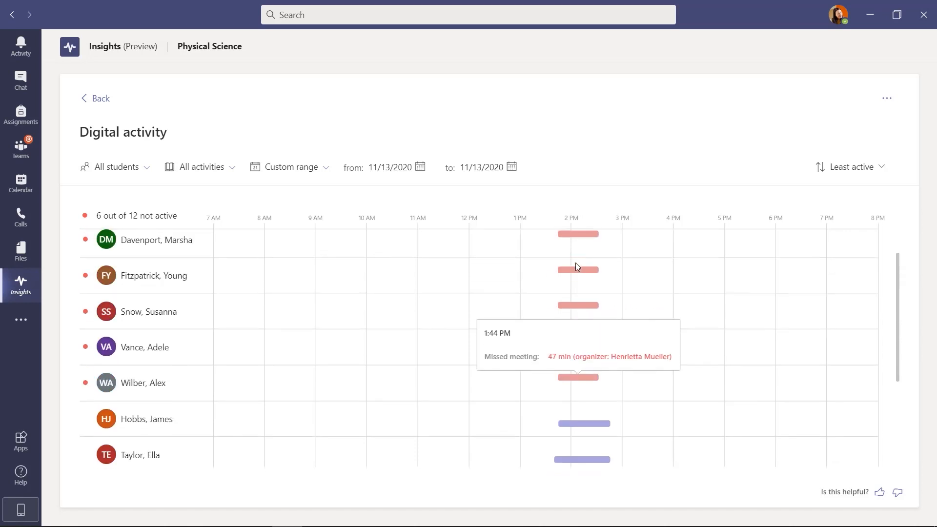
mouse_move(293, 248)
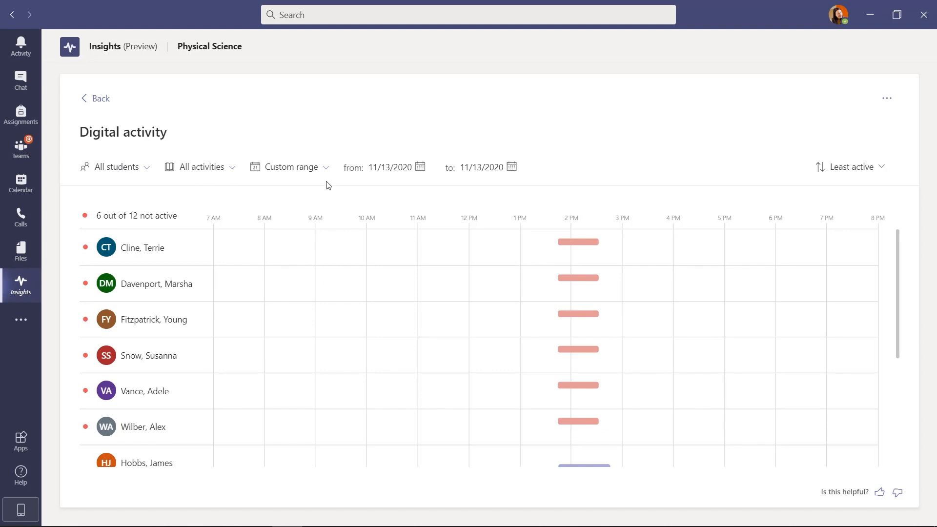
mouse_move(478, 182)
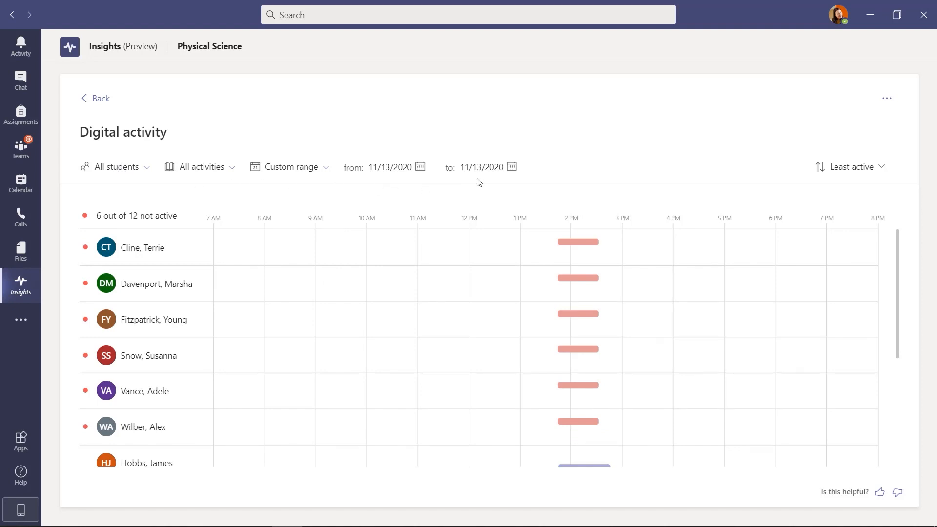
mouse_move(668, 160)
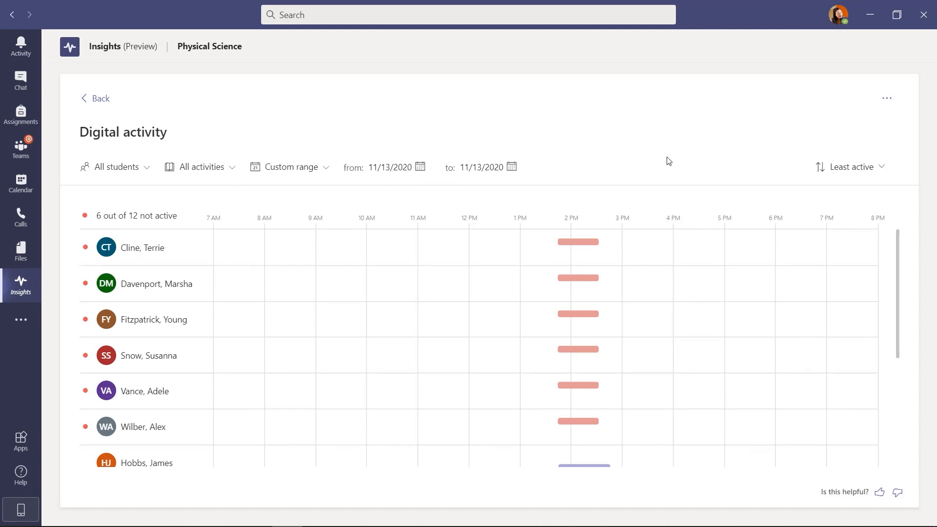
click(851, 167)
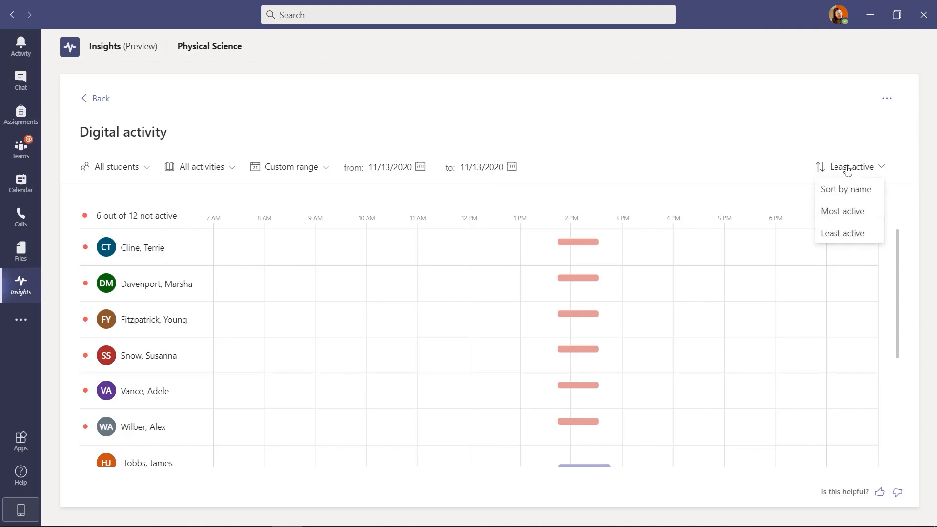
mouse_move(846, 190)
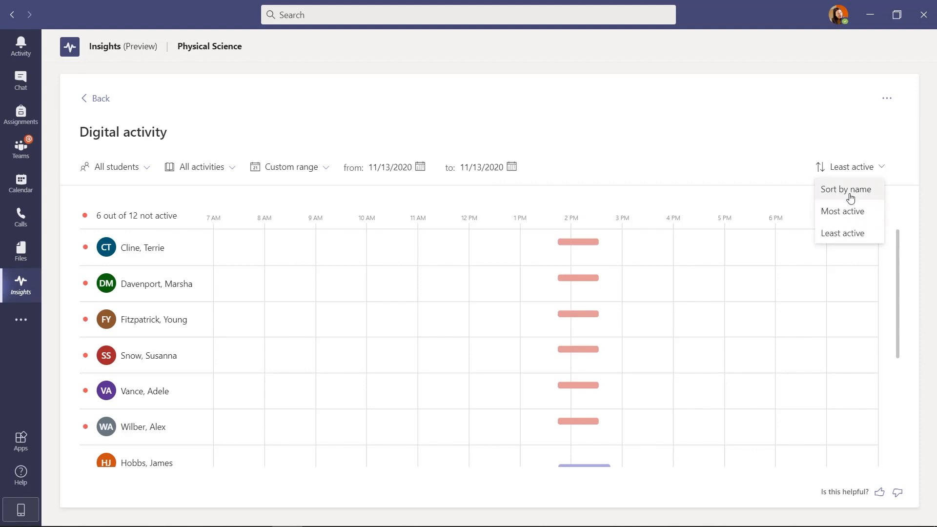
mouse_move(846, 188)
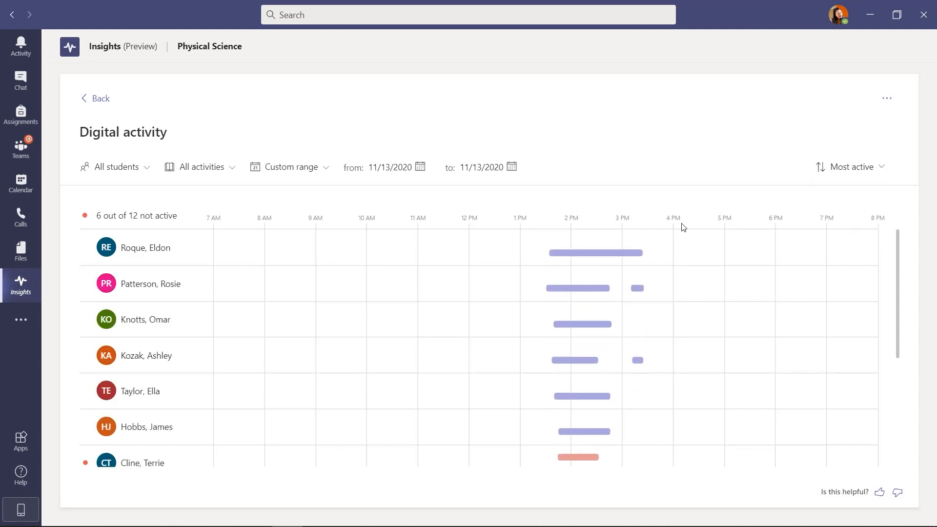
click(114, 167)
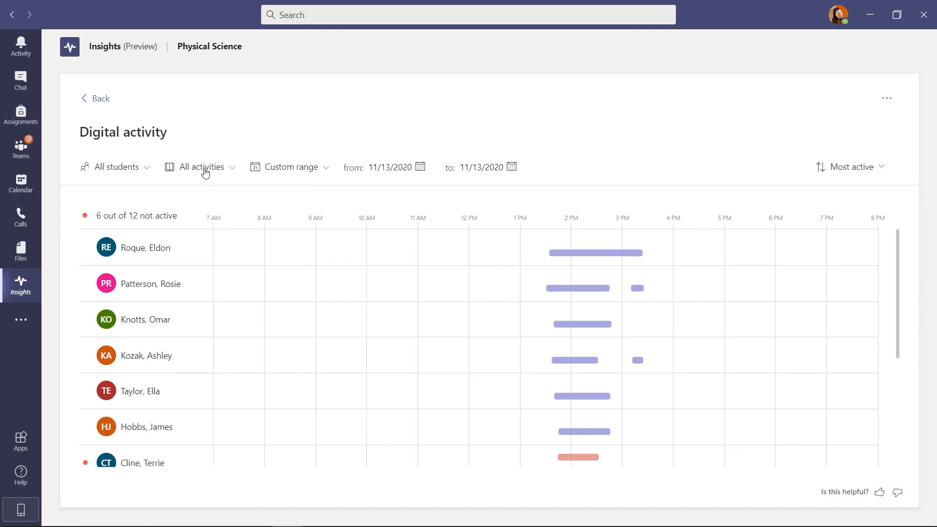
Filter activities to Files, then switch the filter to Assignments
click(200, 167)
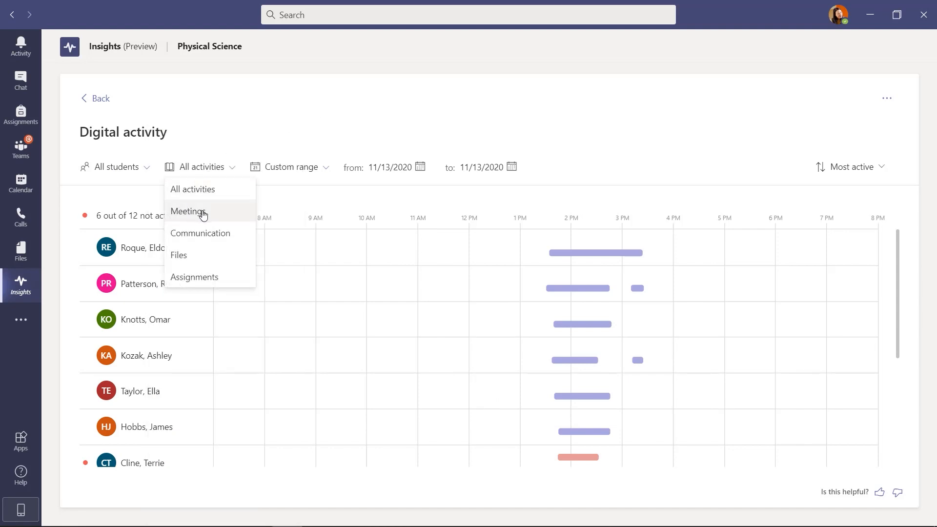
mouse_move(182, 255)
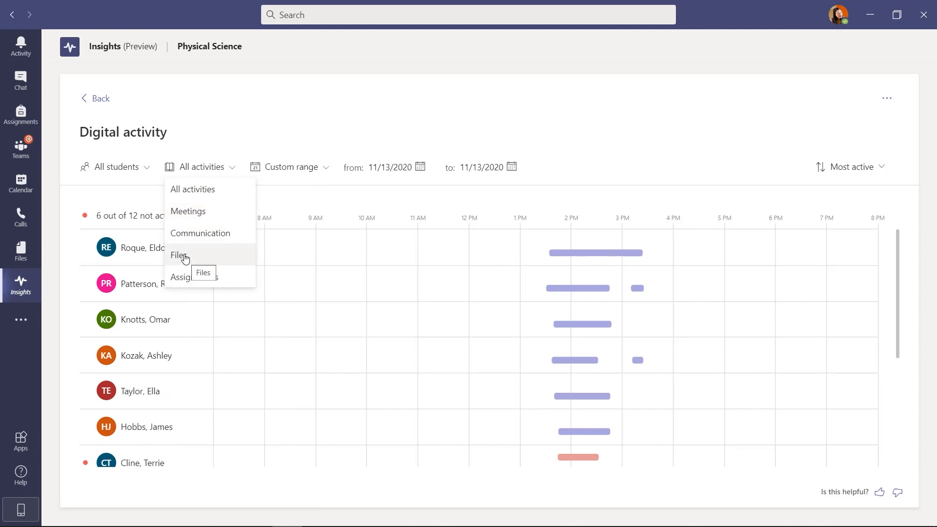
click(178, 256)
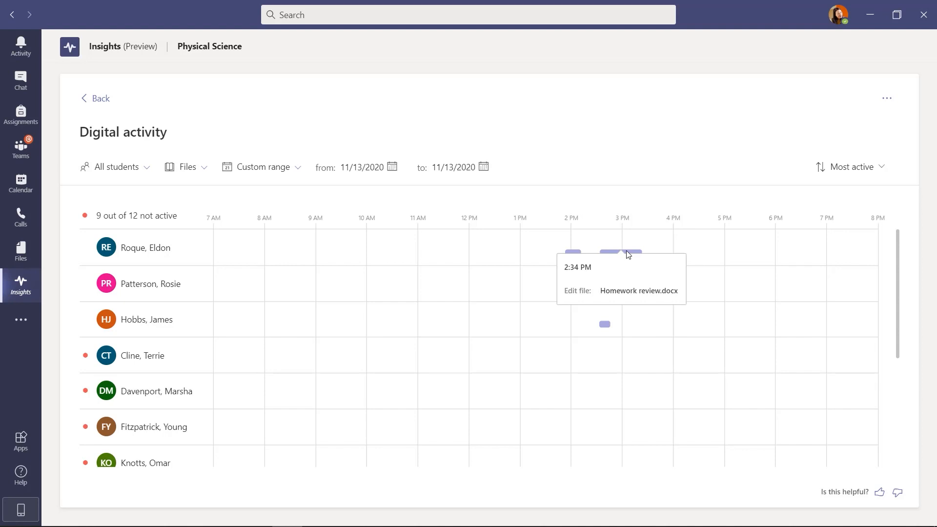
mouse_move(604, 325)
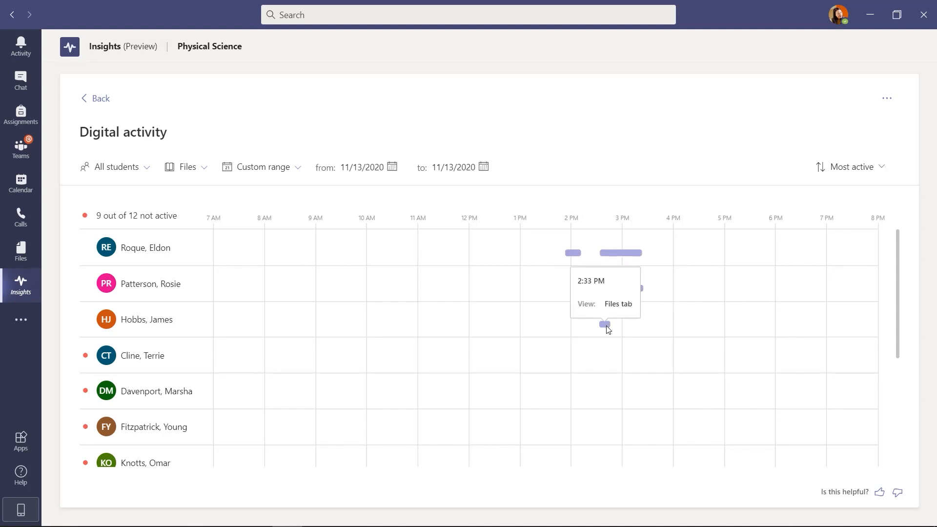
mouse_move(258, 175)
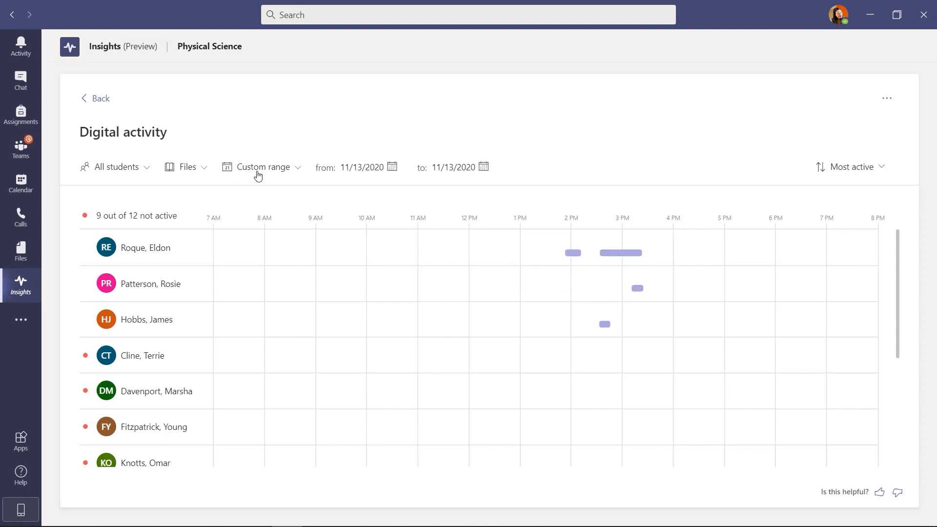
click(187, 167)
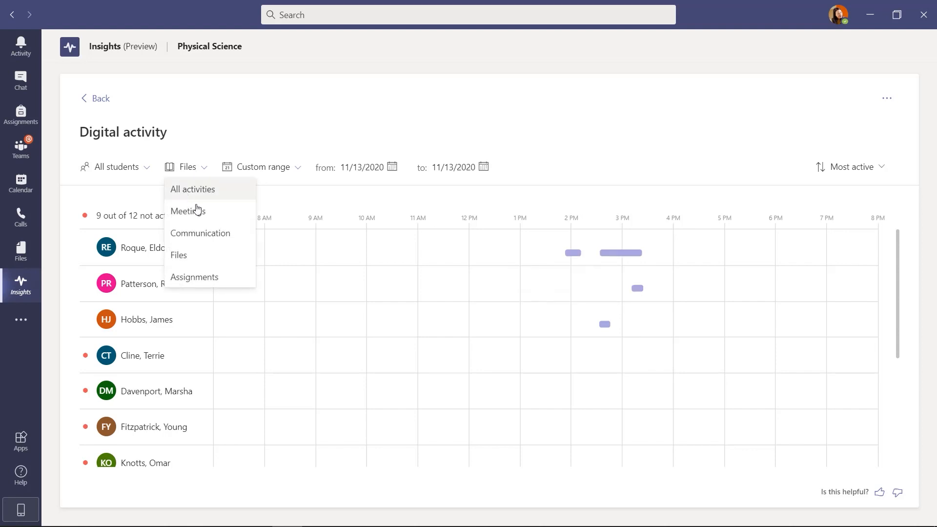
mouse_move(194, 276)
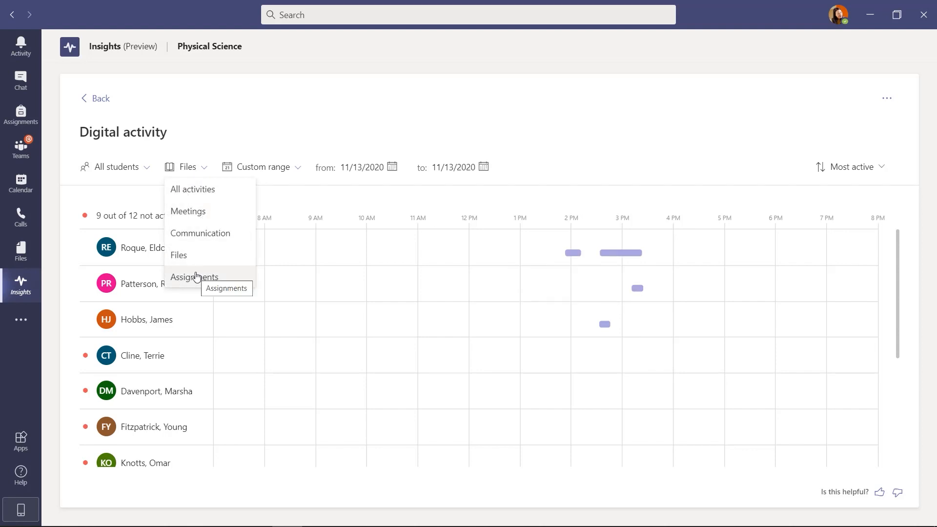
click(194, 277)
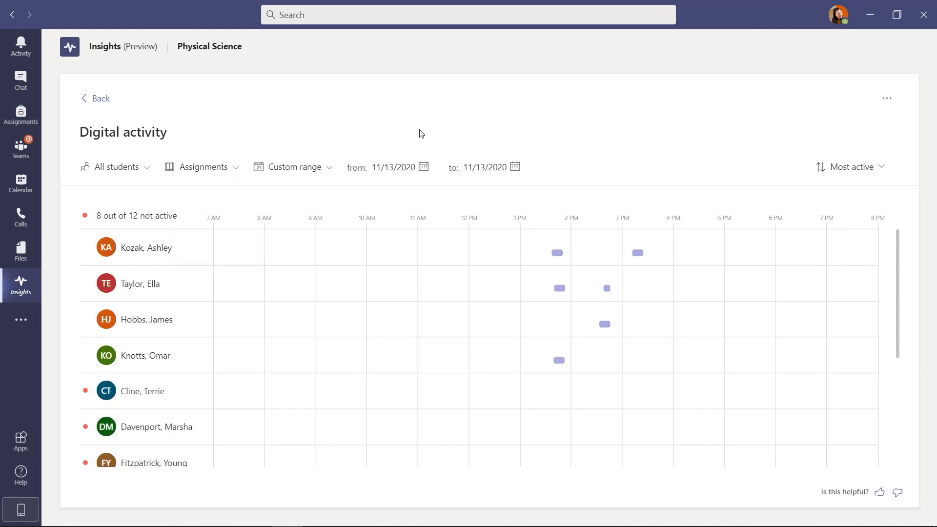
mouse_move(315, 172)
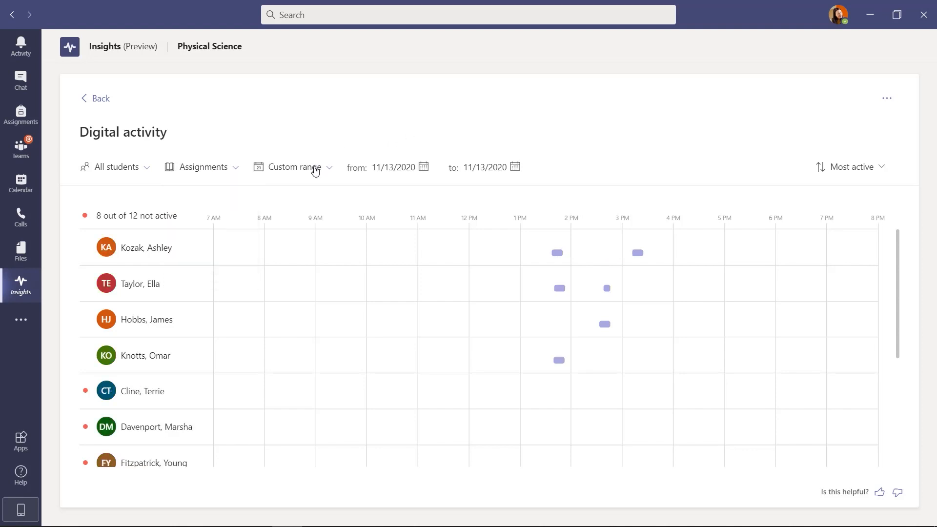
Set a custom date range of 11/16/2020 for the Assignments report
click(292, 167)
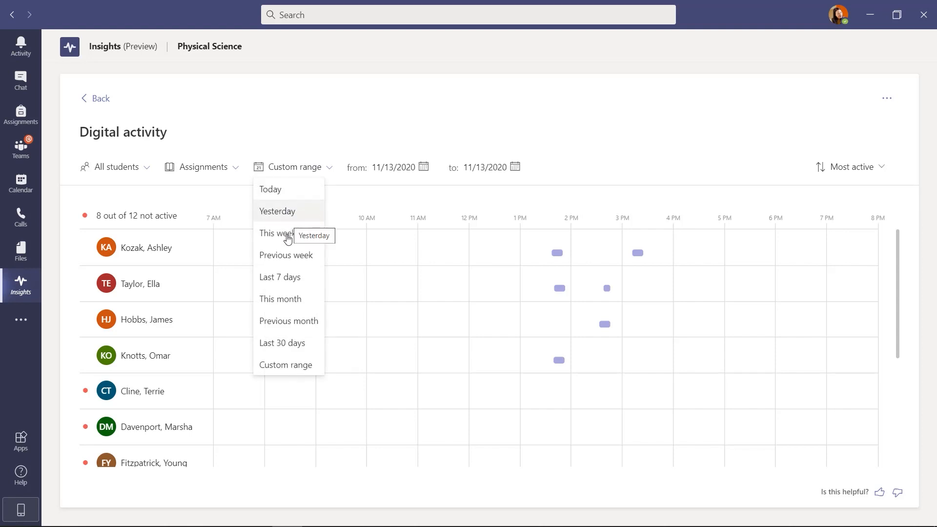
mouse_move(287, 365)
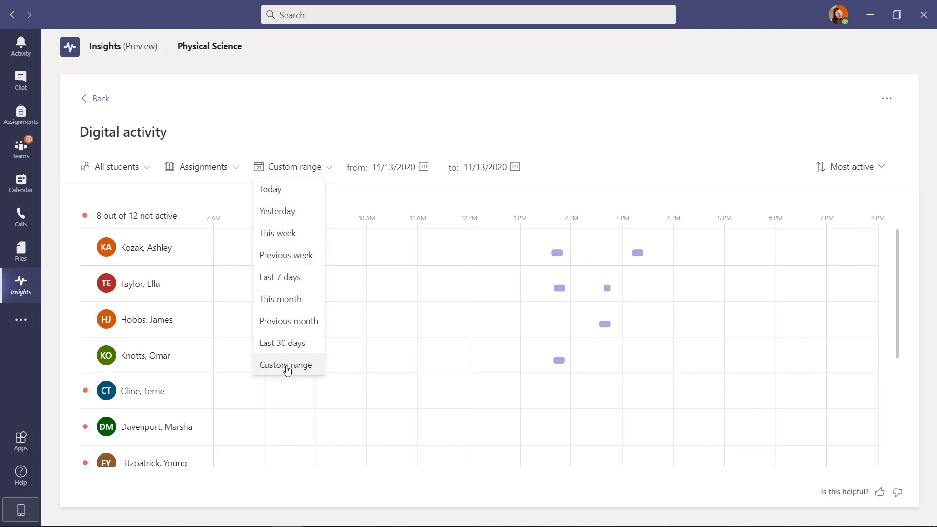
mouse_move(353, 189)
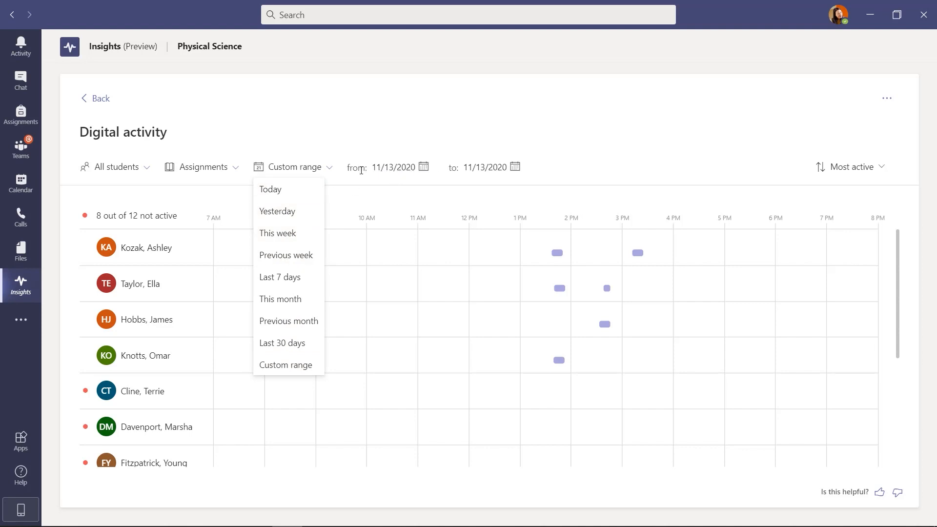
mouse_move(513, 167)
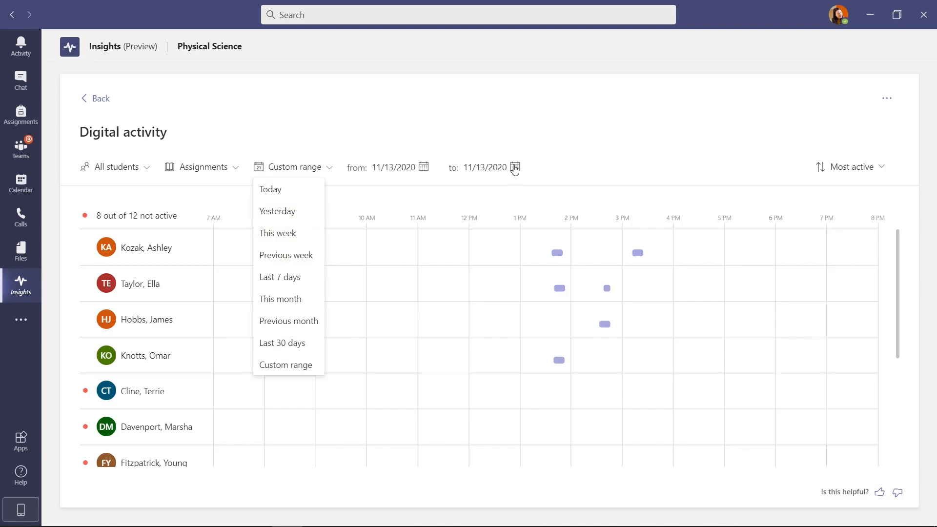
click(512, 167)
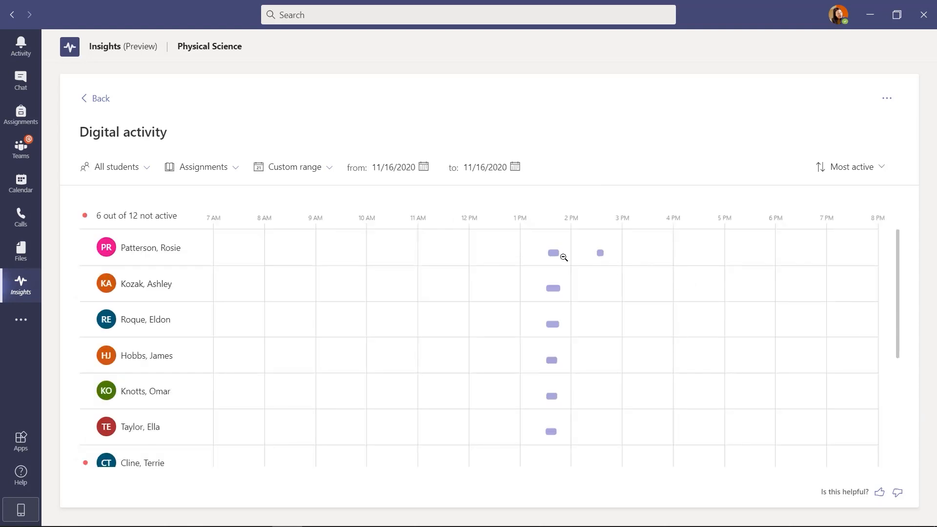
mouse_move(207, 173)
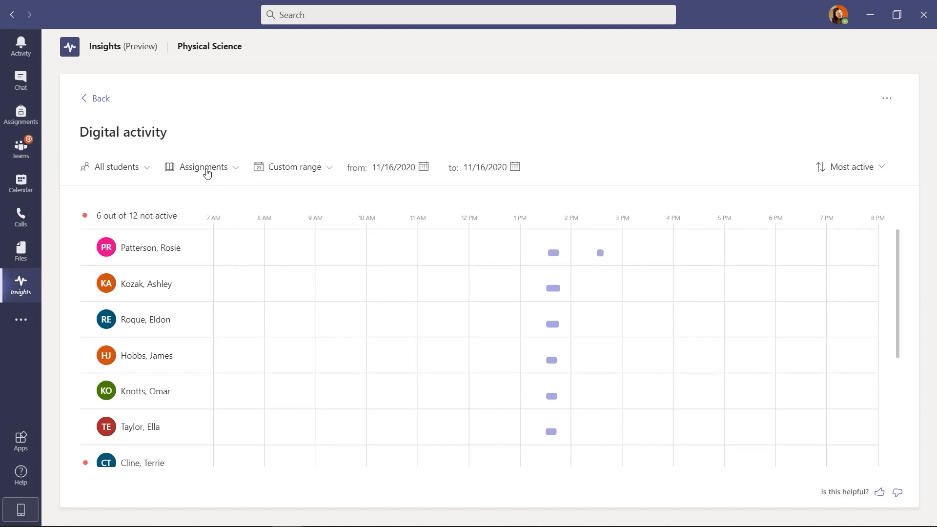
mouse_move(126, 171)
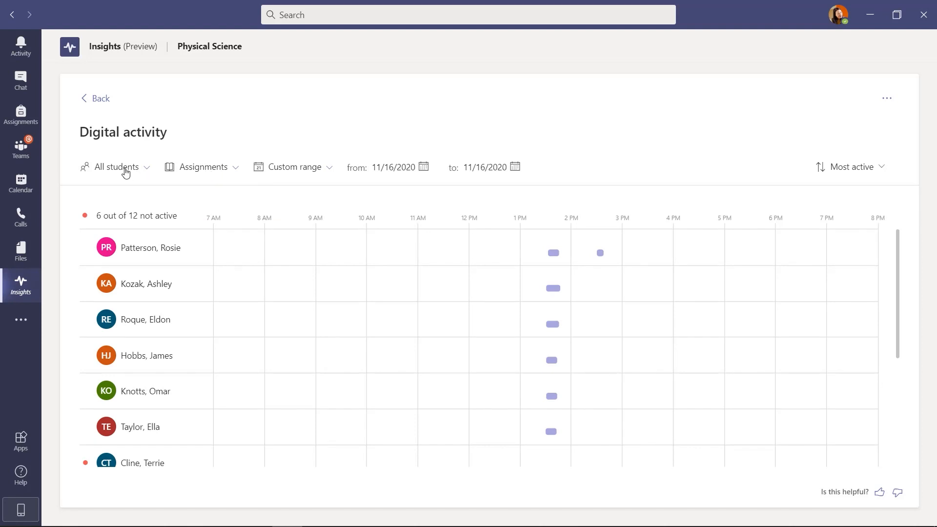
click(115, 167)
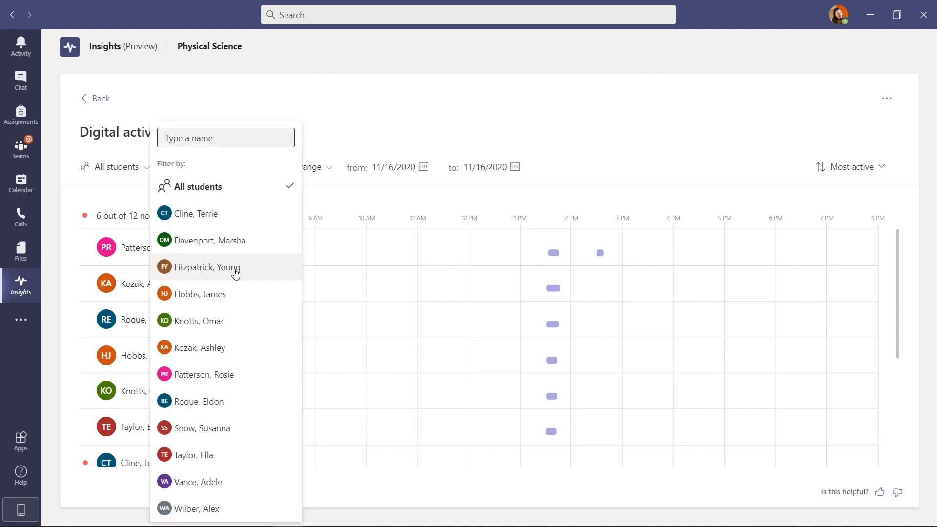
mouse_move(253, 354)
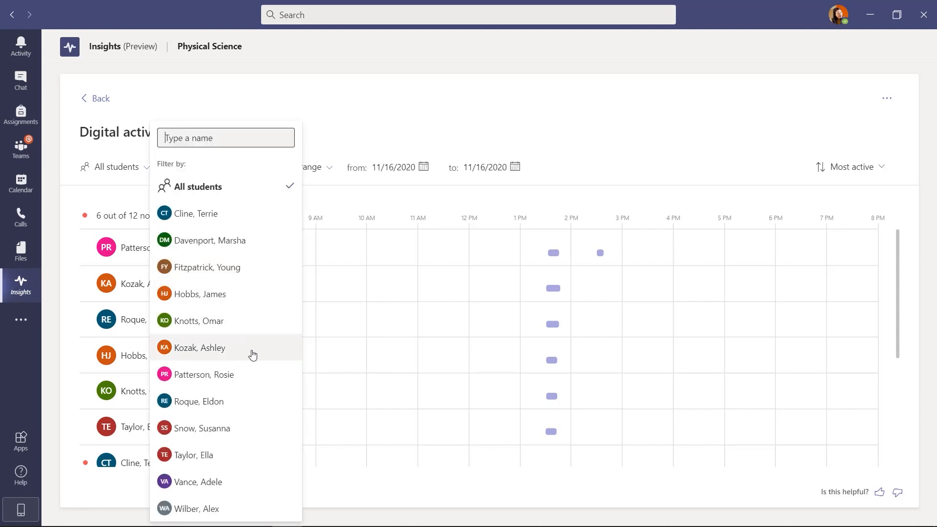
click(200, 346)
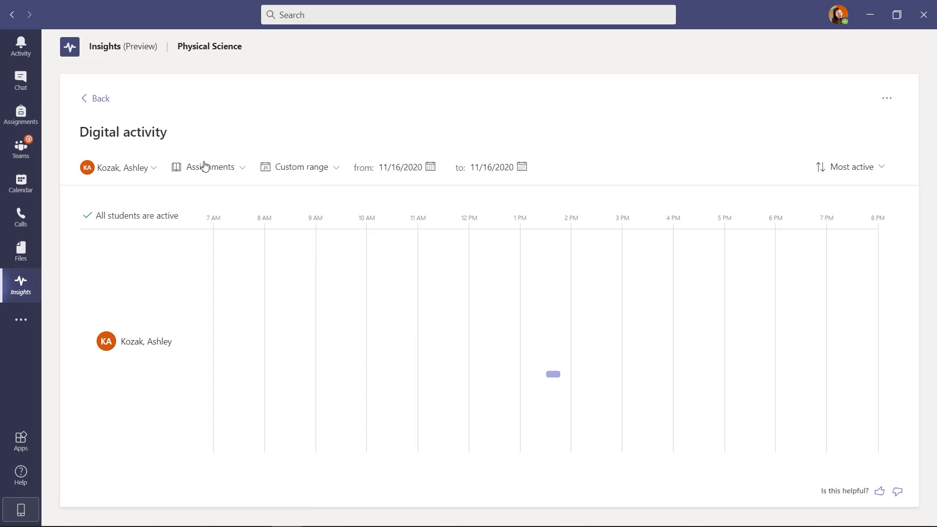
click(210, 167)
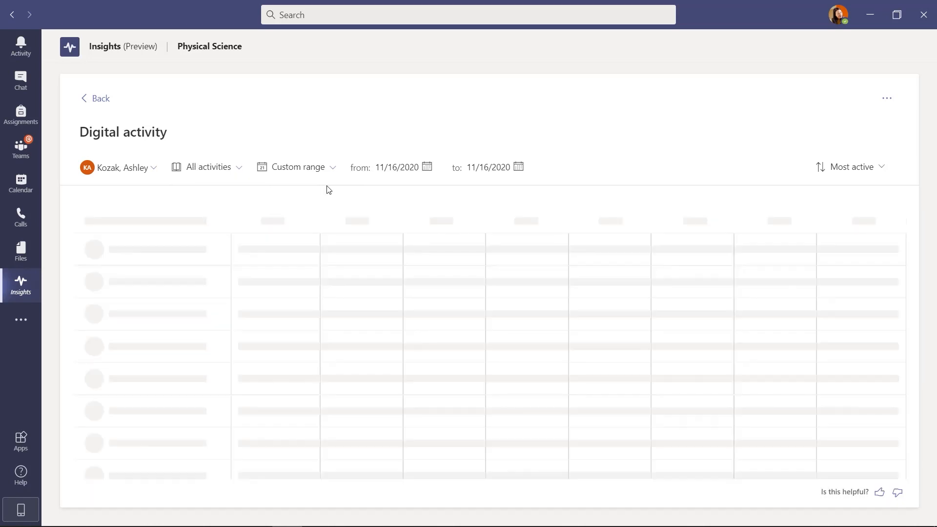
click(402, 167)
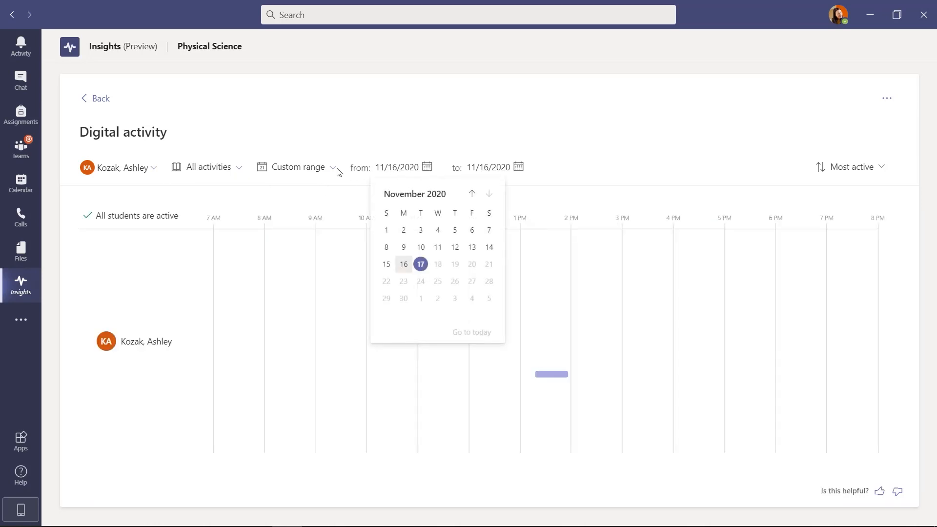
click(297, 167)
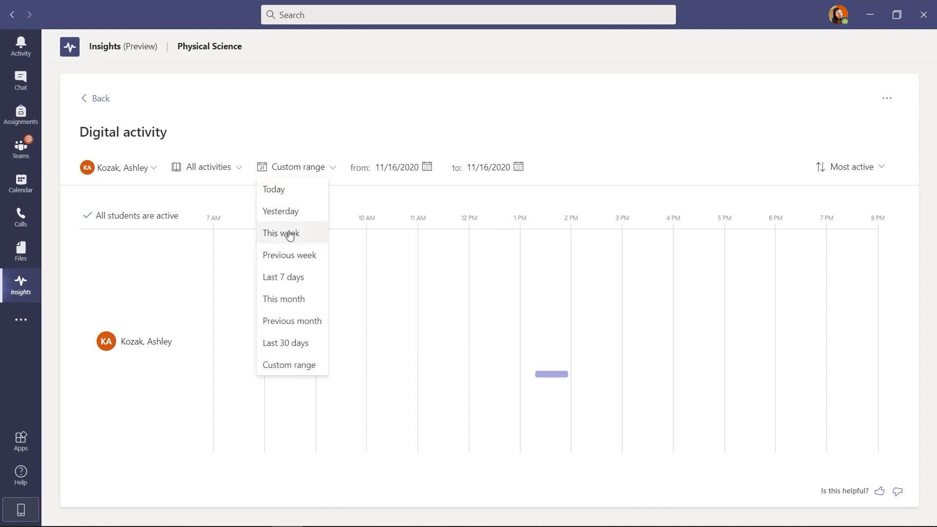
click(281, 234)
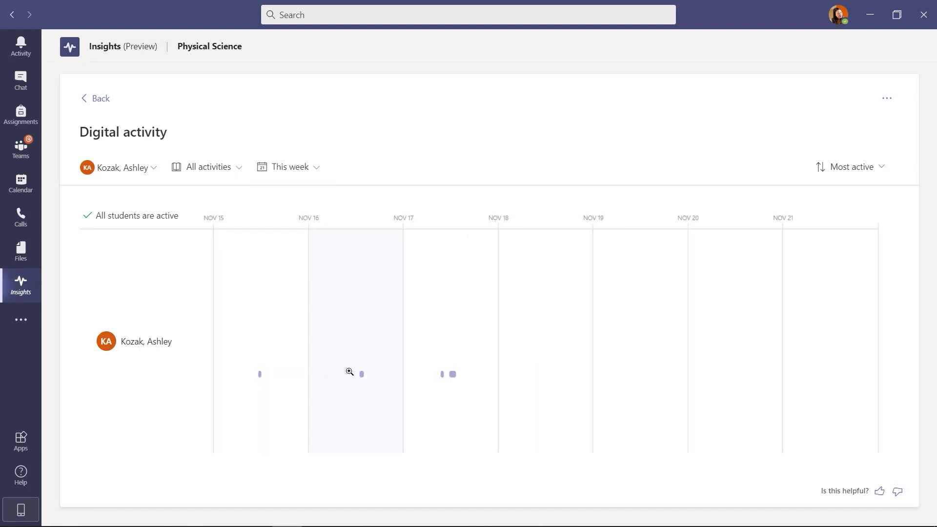
mouse_move(140, 178)
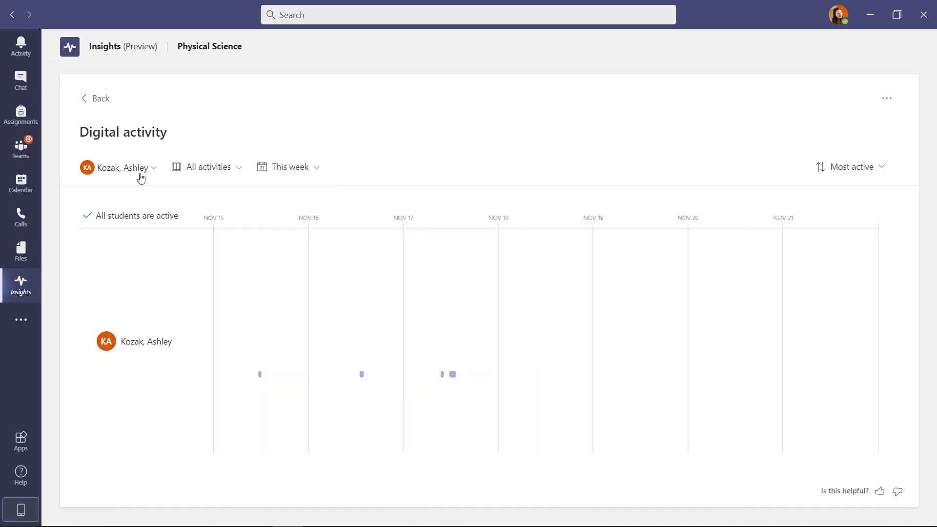
Show all students and read the report's Help for this page article
click(118, 167)
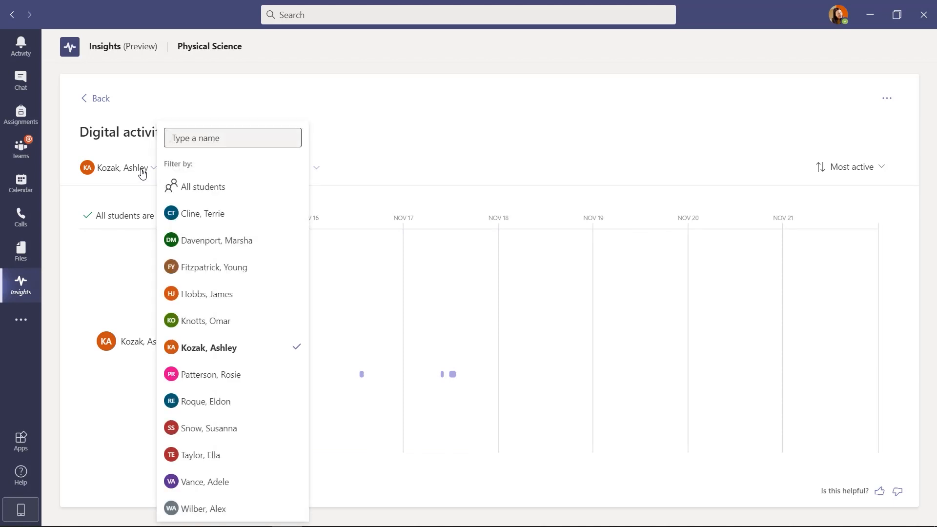
click(203, 186)
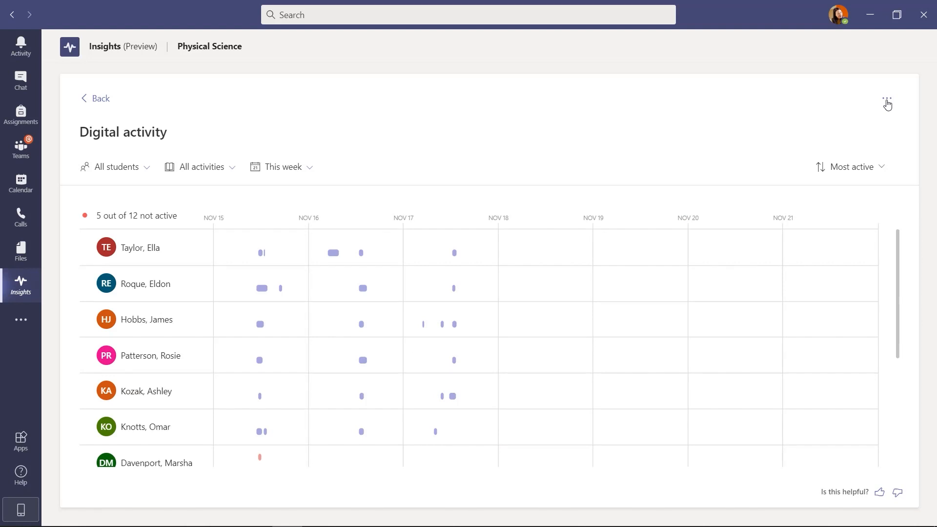
click(887, 104)
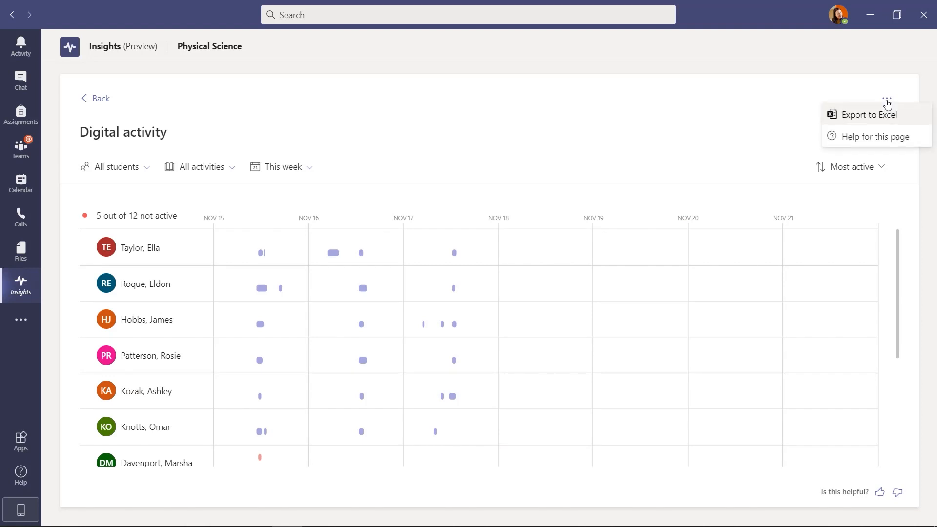
mouse_move(878, 136)
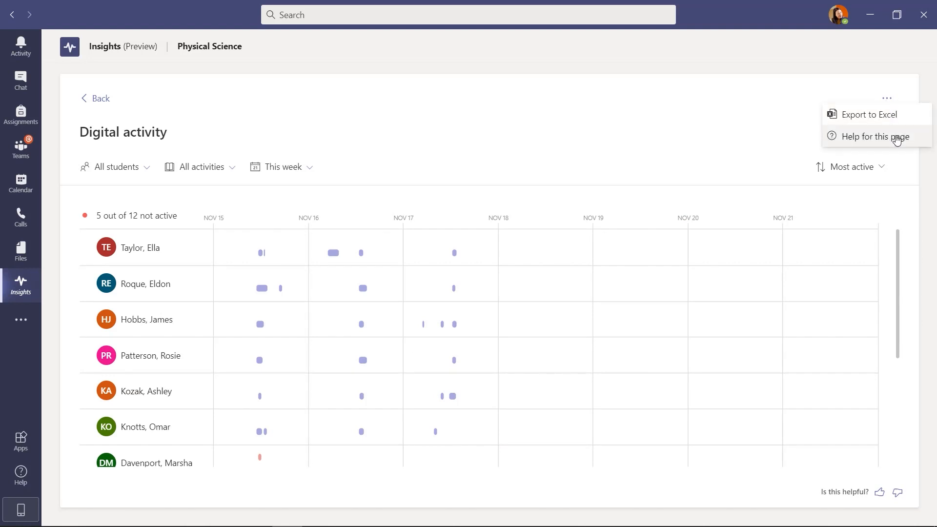
click(872, 136)
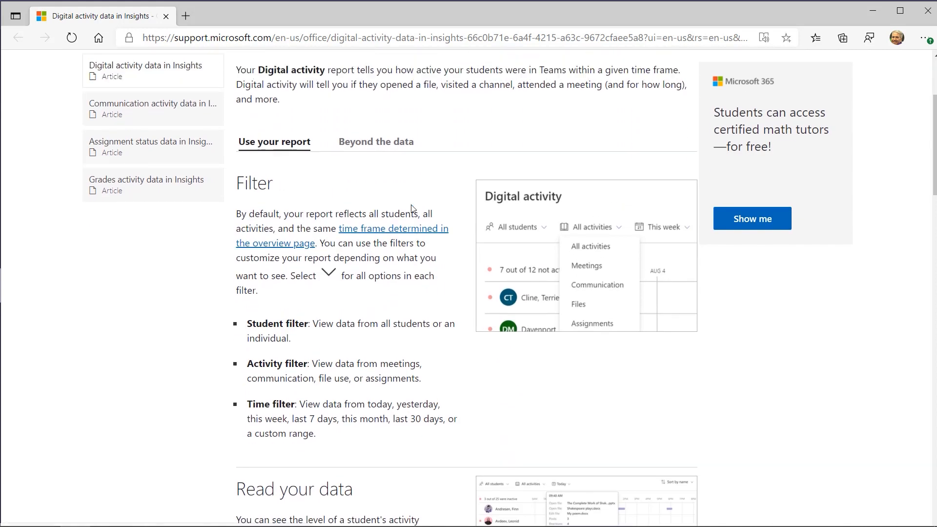
scroll(down, 3)
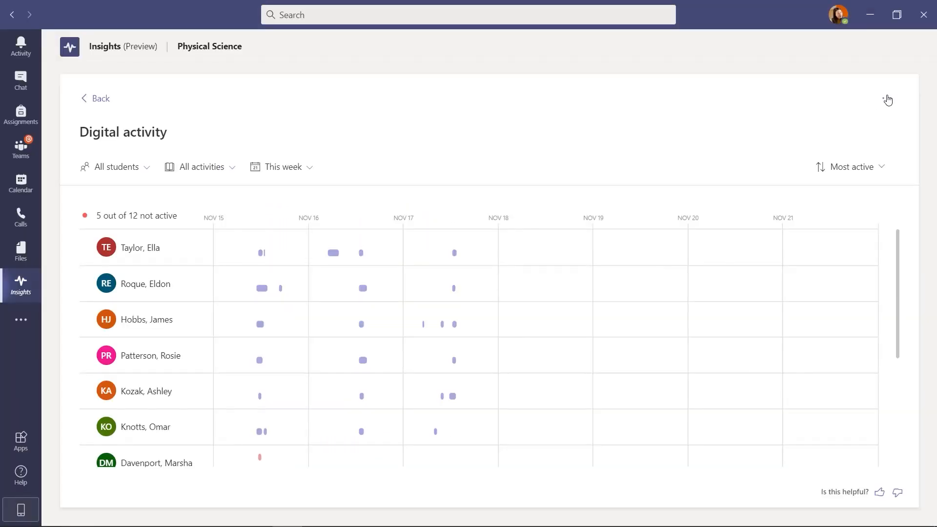
Export the weekly report to Excel and open the downloaded Insights workbook
click(887, 98)
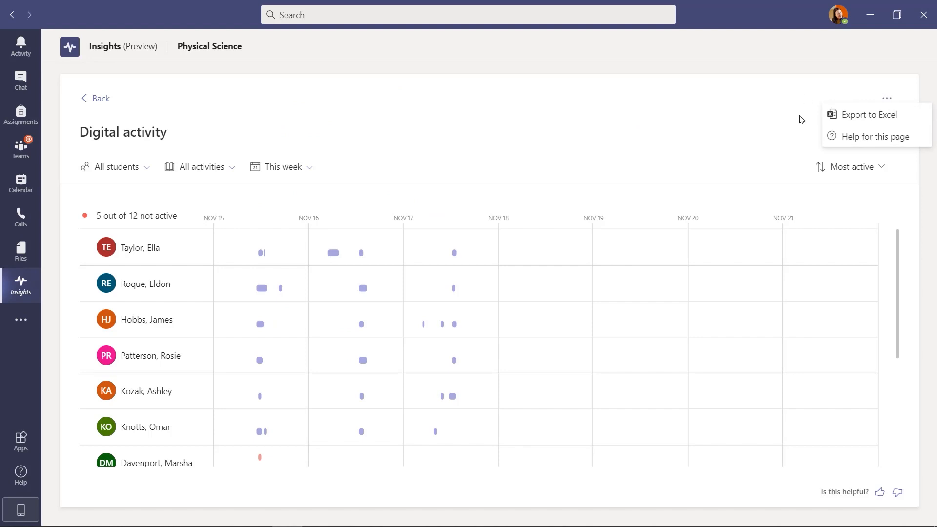
click(870, 114)
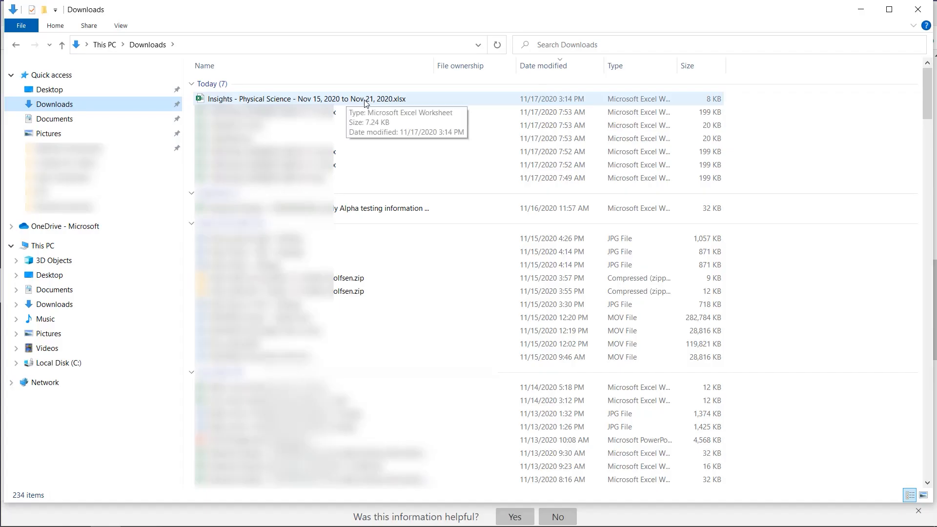
mouse_move(351, 101)
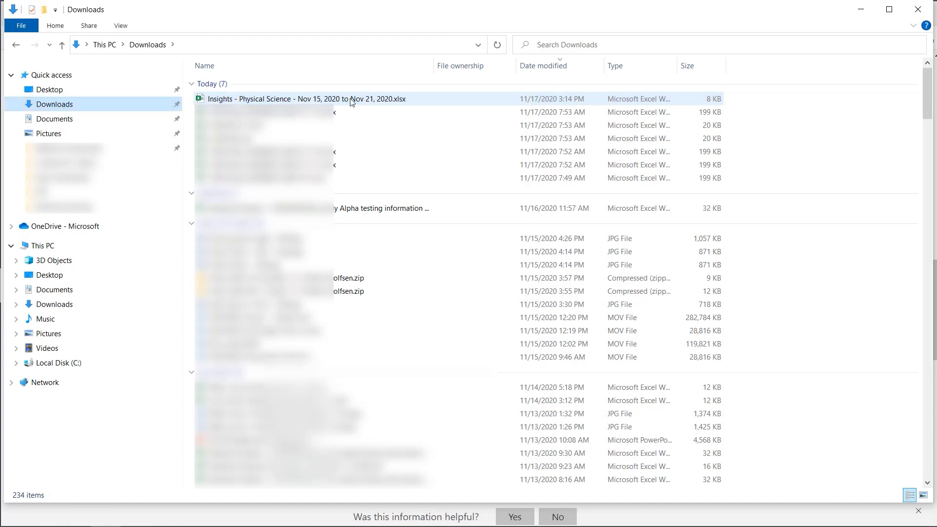
click(298, 98)
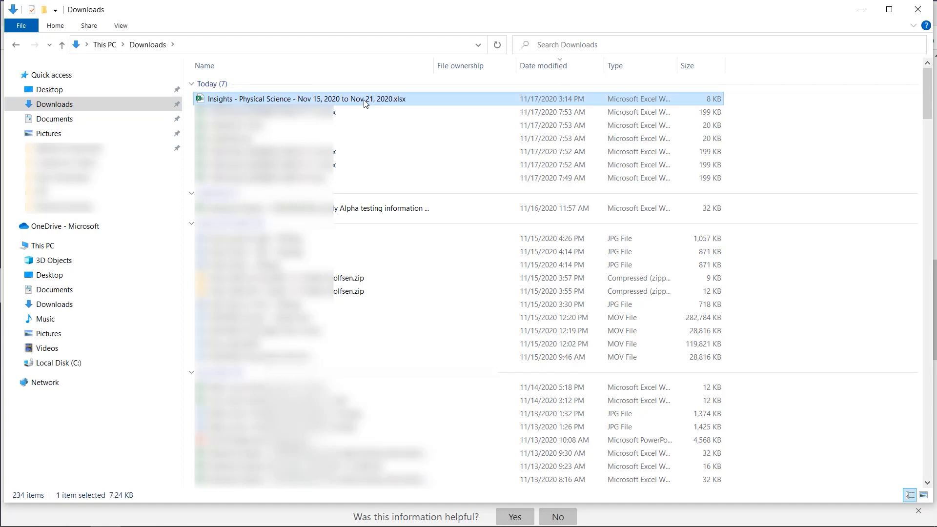
double_click(303, 98)
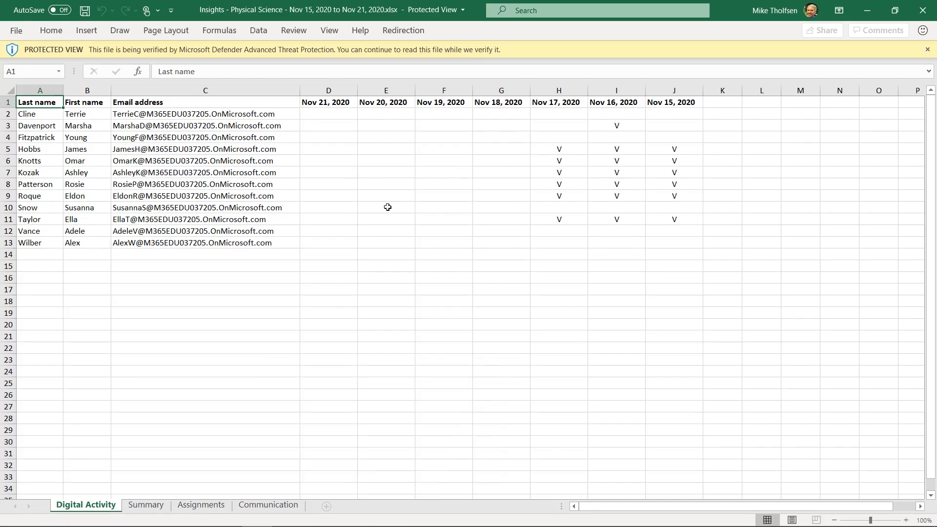
mouse_move(232, 131)
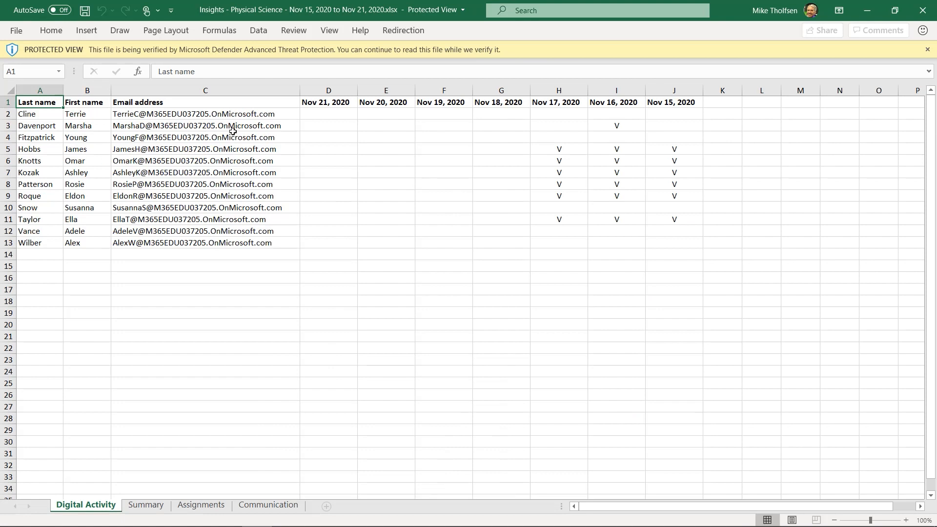
View the workbook's Summary sheet, then its Assignments sheet
click(146, 504)
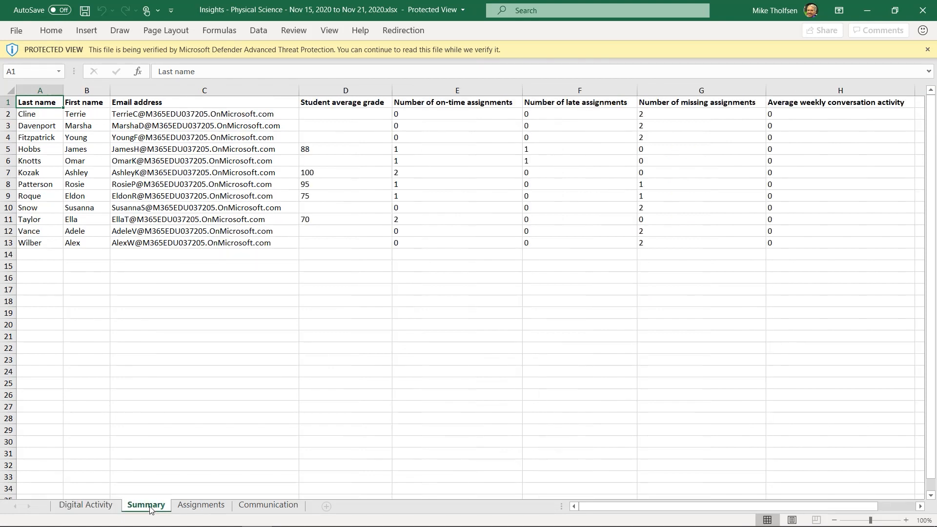
click(201, 504)
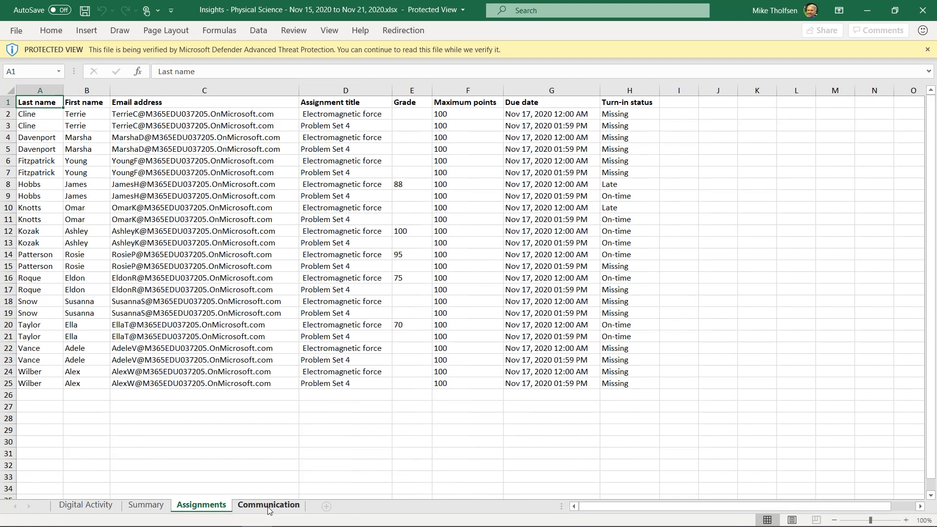